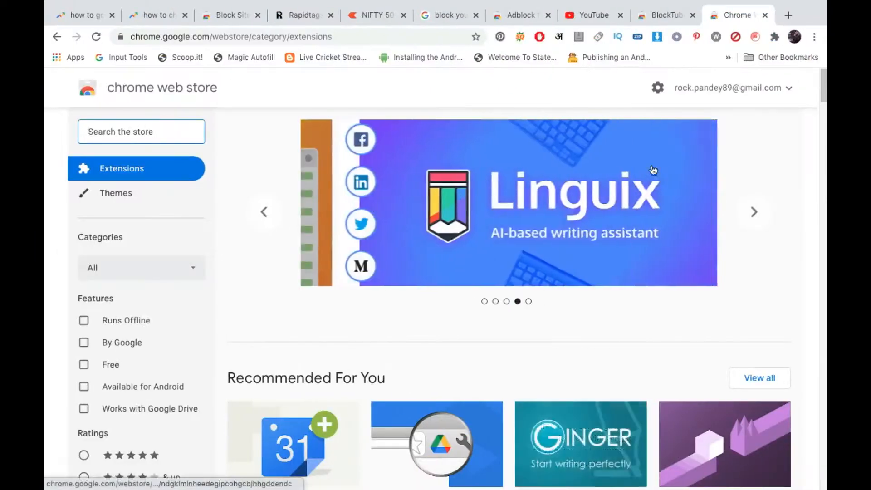
Step: Search the Chrome Web Store for 'blocktube' and open the BlockTube extension's detail page
click(788, 16)
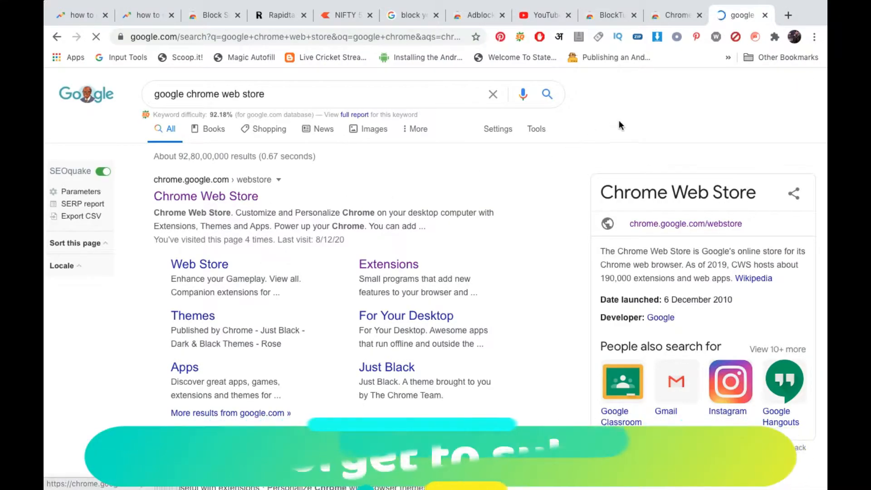
click(206, 196)
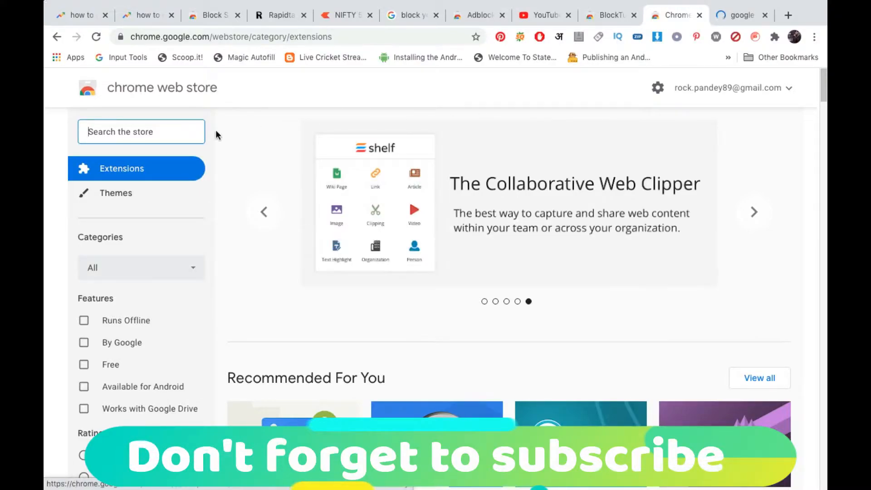
click(142, 132)
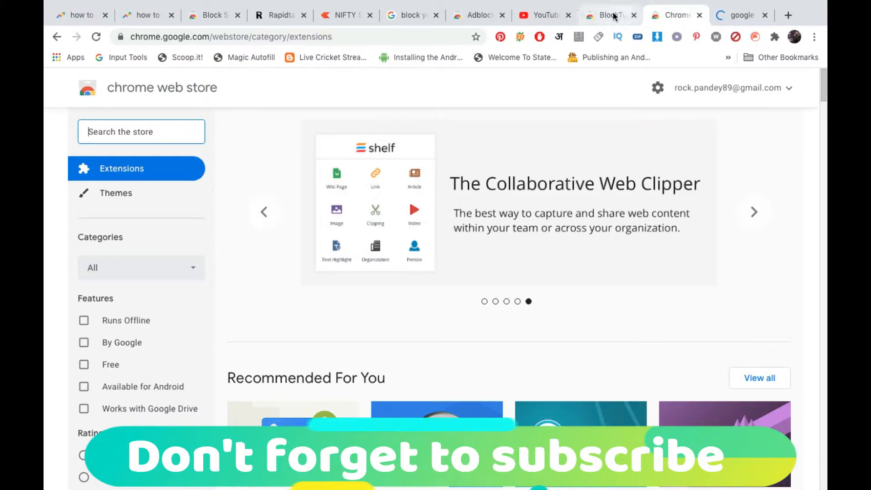
click(608, 16)
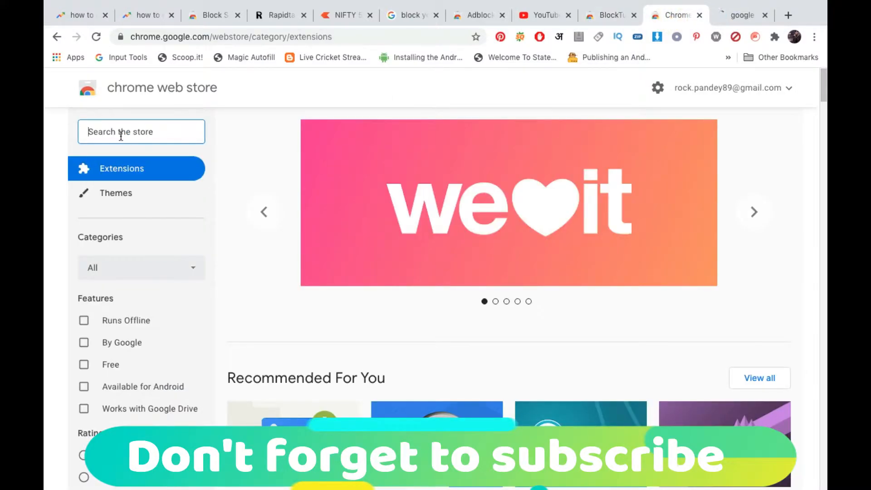
text(blocktube)
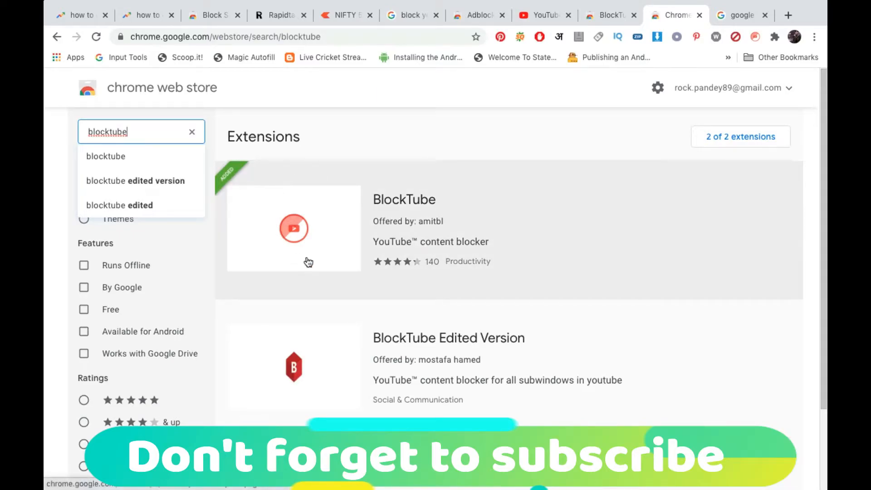
mouse_move(416, 204)
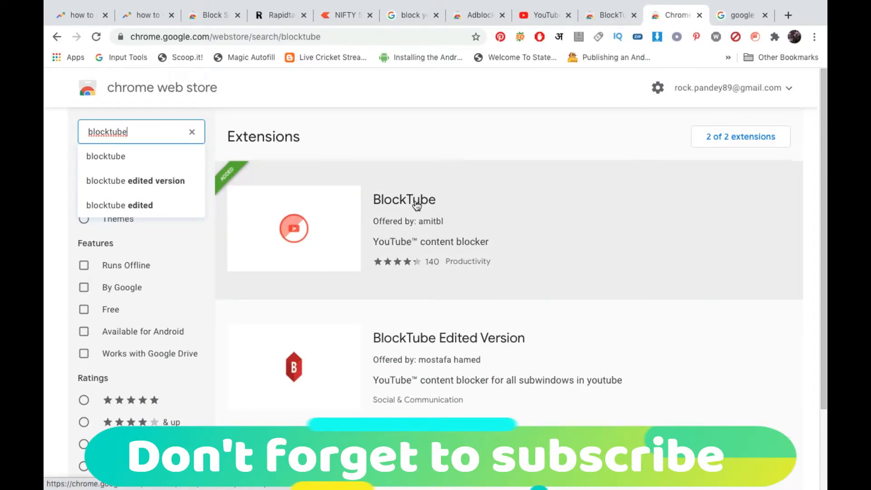
click(404, 200)
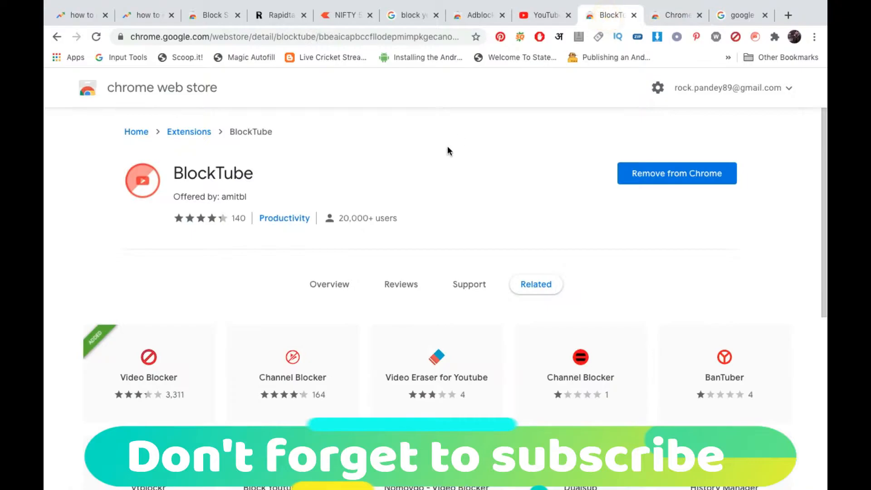
mouse_move(792, 182)
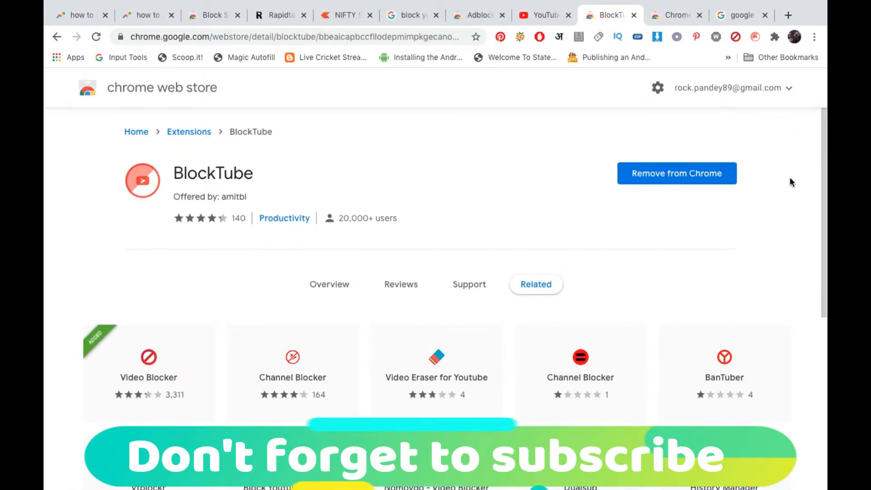
mouse_move(777, 173)
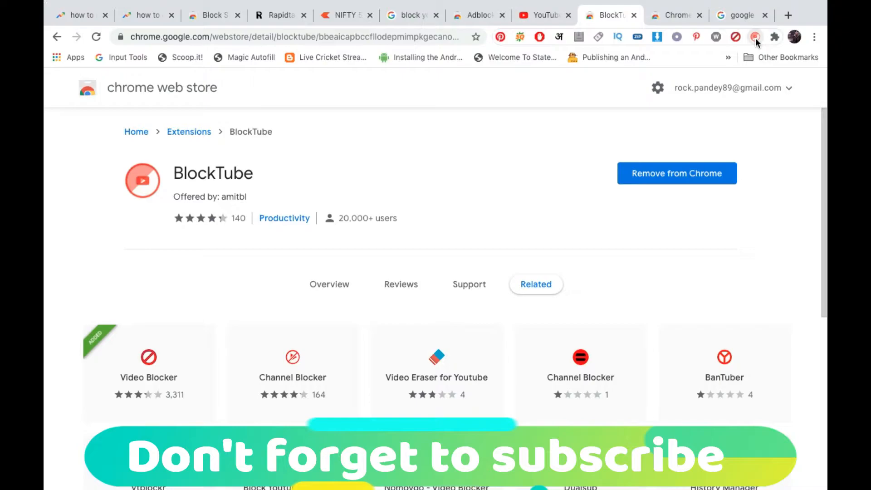
mouse_move(755, 37)
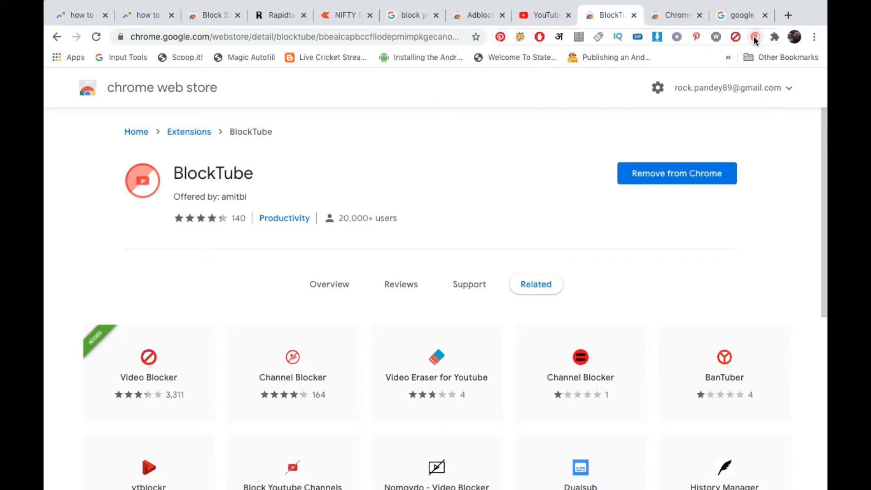
Step: Open BlockTube's options from the toolbar and review its empty filter fields
click(754, 36)
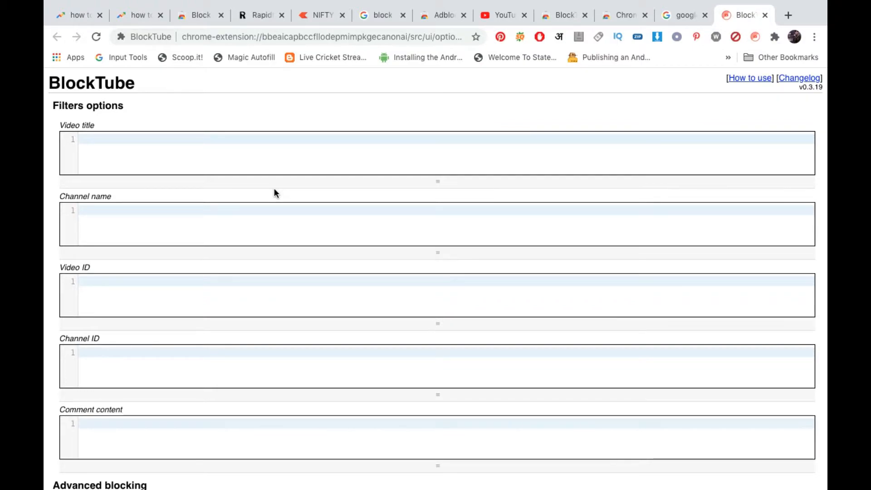
mouse_move(215, 174)
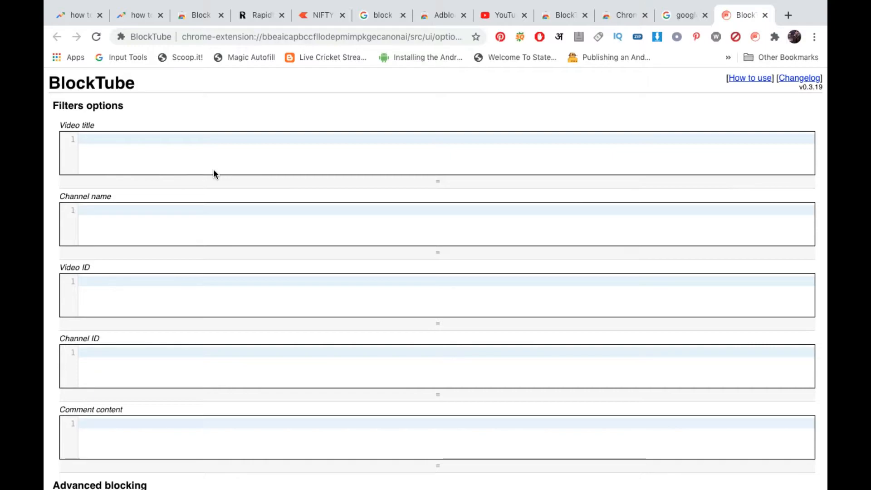
scroll(down, 3)
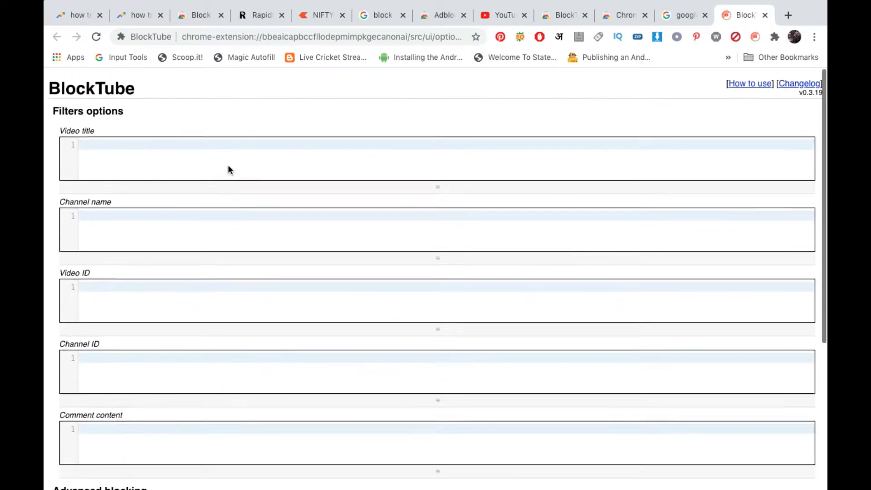
scroll(down, 3)
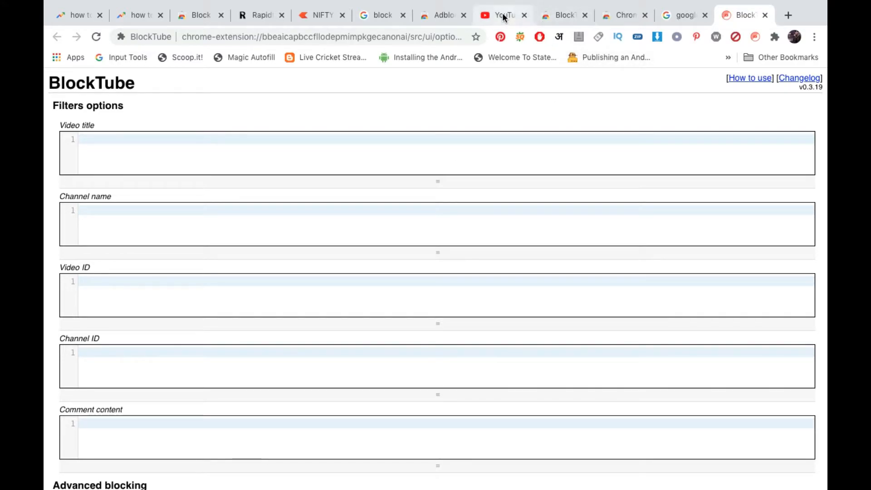
Step: Search YouTube for 'satyenhacks' and browse that channel's videos in the results
click(499, 15)
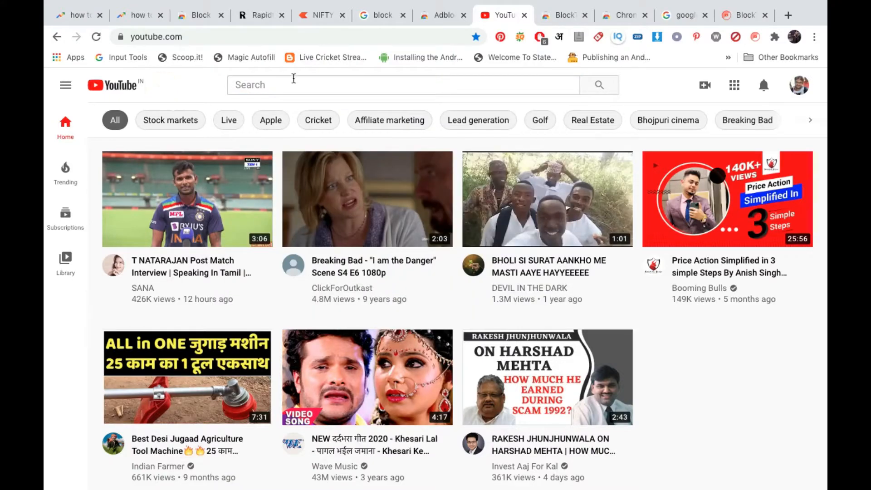
text(satyenhacks)
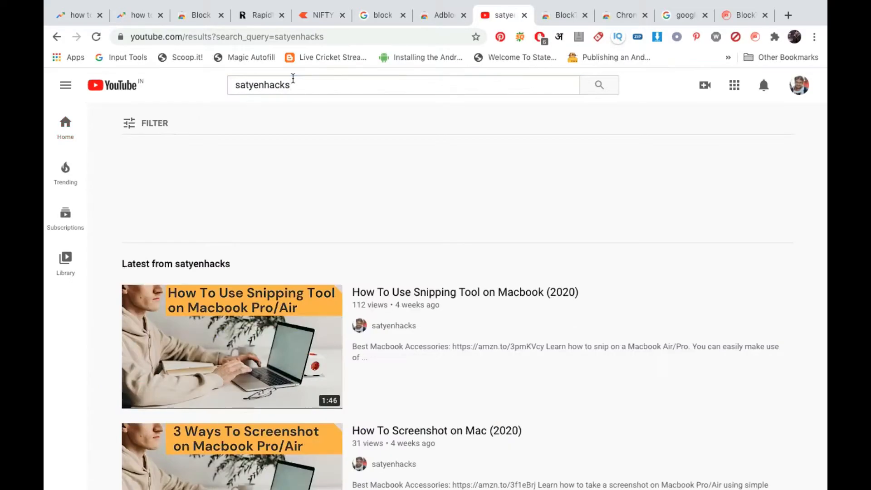
scroll(down, 3)
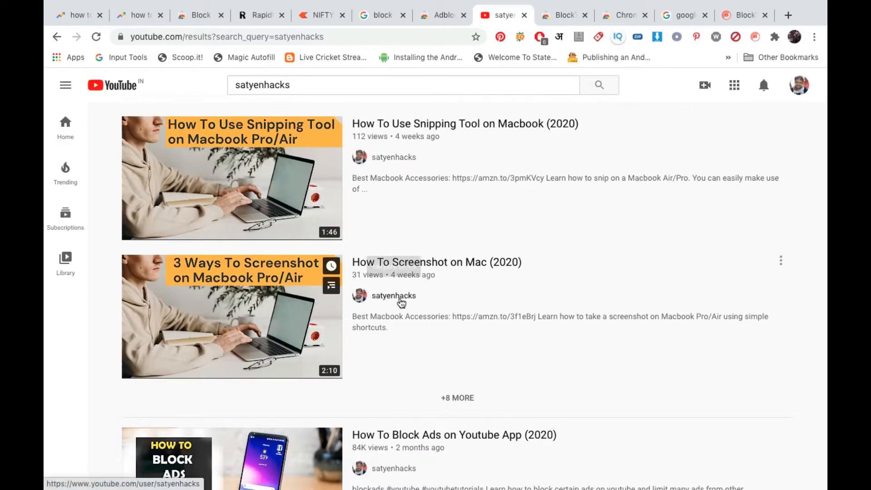
scroll(down, 3)
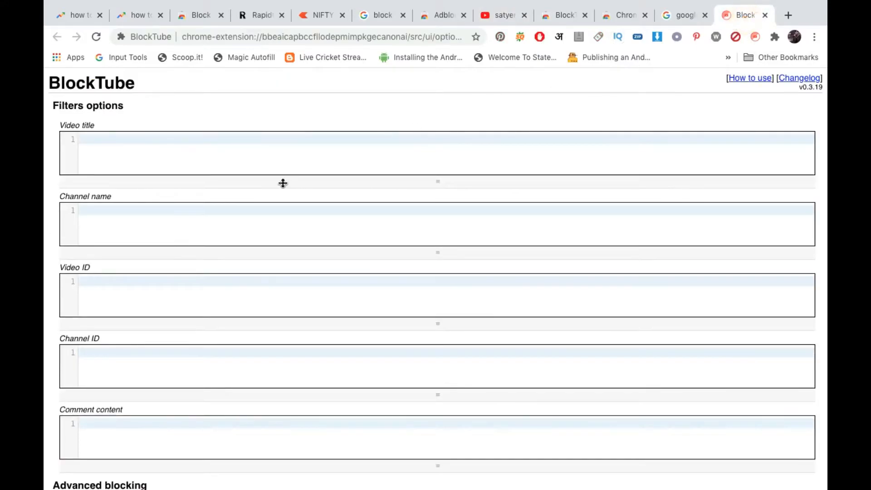
Step: Add 'satyenhacks' to BlockTube's Channel name filter, save it, and return to the YouTube results
text(saty)
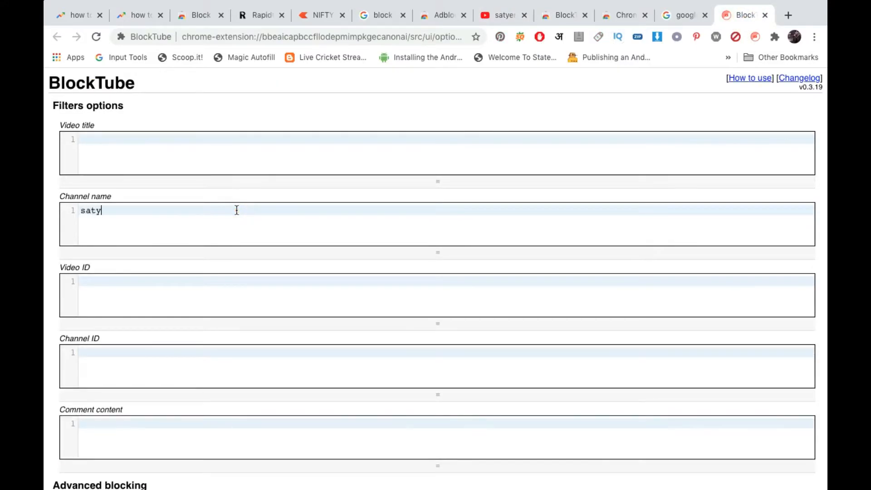
text(enhacks)
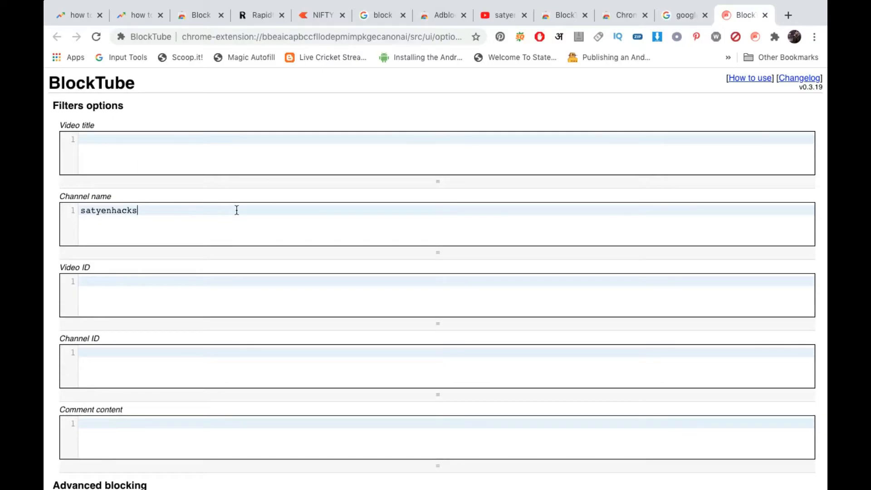
scroll(down, 3)
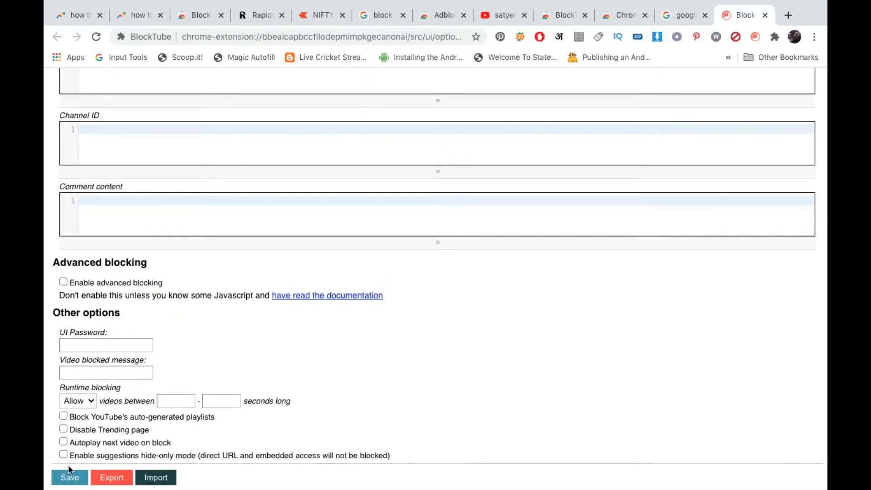
click(70, 478)
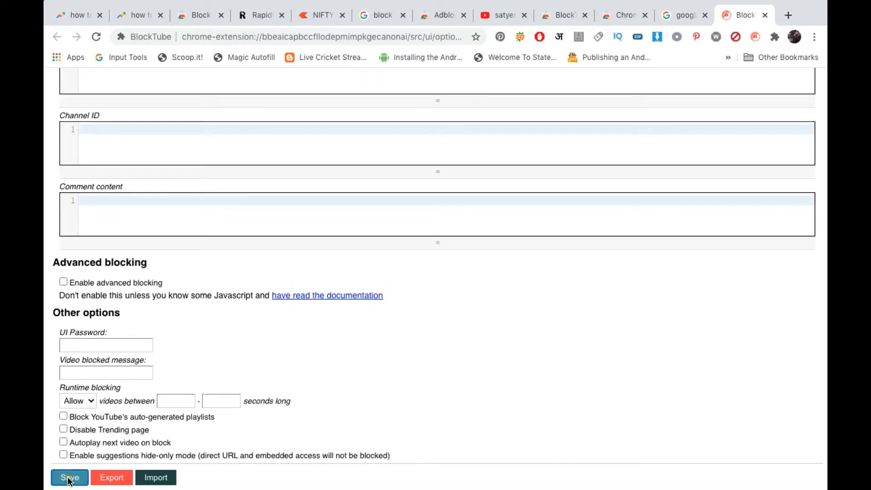
click(70, 478)
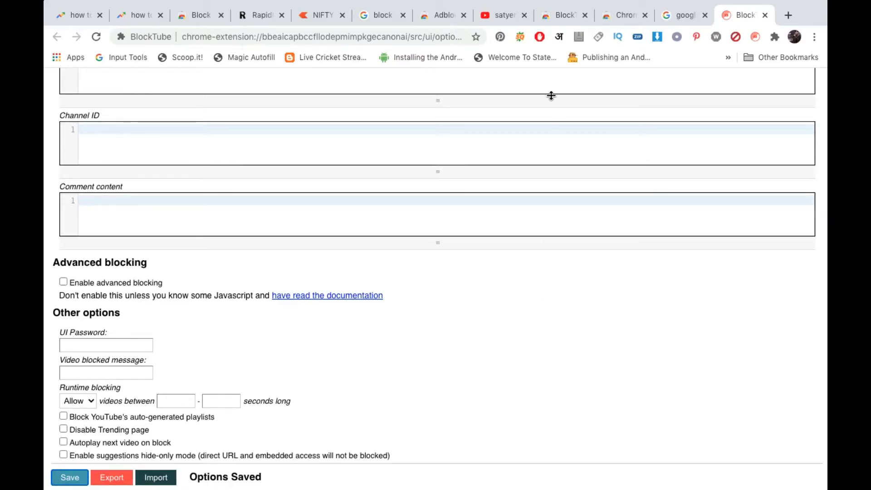
click(502, 15)
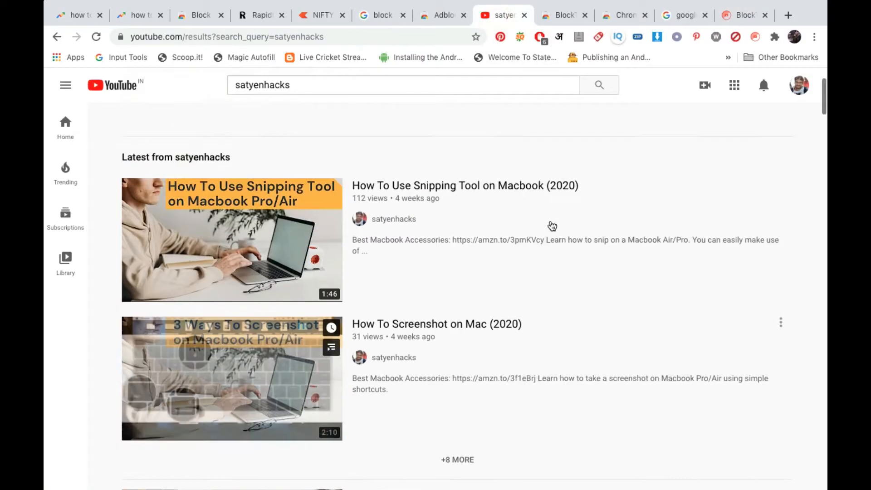
Step: Reload the search results and confirm no satyenhacks videos remain among other channels' uploads
click(402, 84)
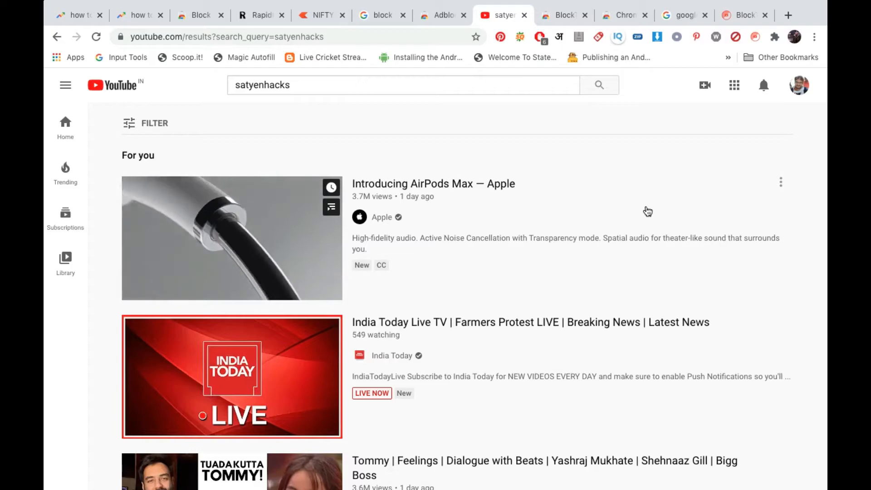
scroll(down, 3)
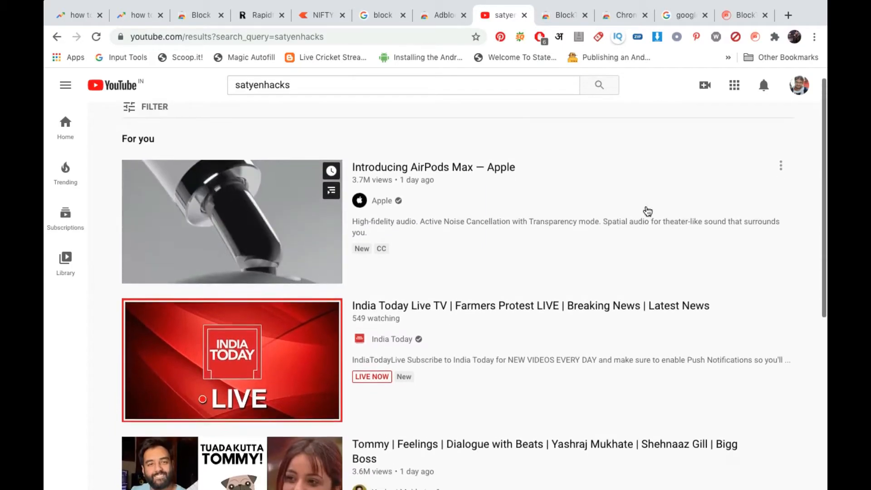
scroll(down, 3)
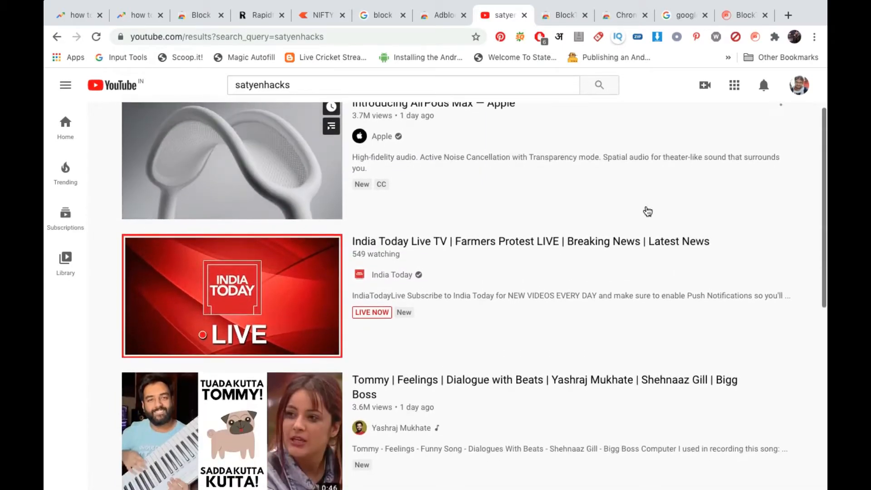
scroll(up, 3)
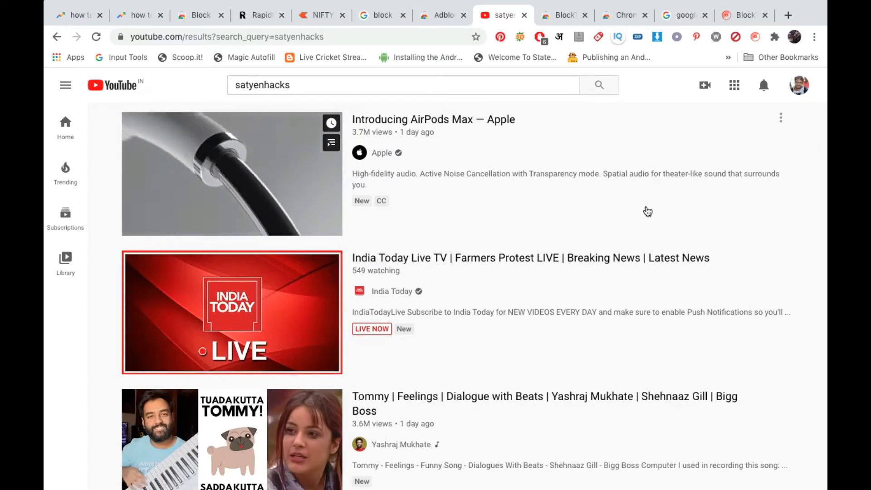
scroll(down, 3)
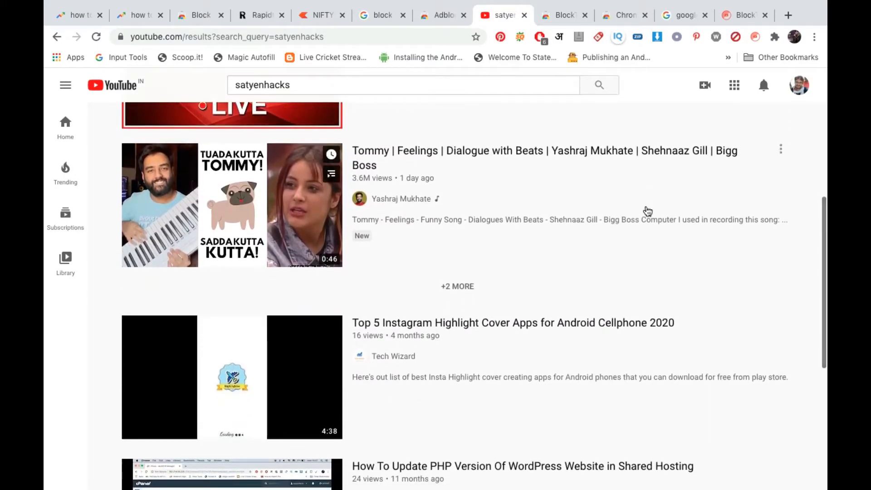
scroll(down, 3)
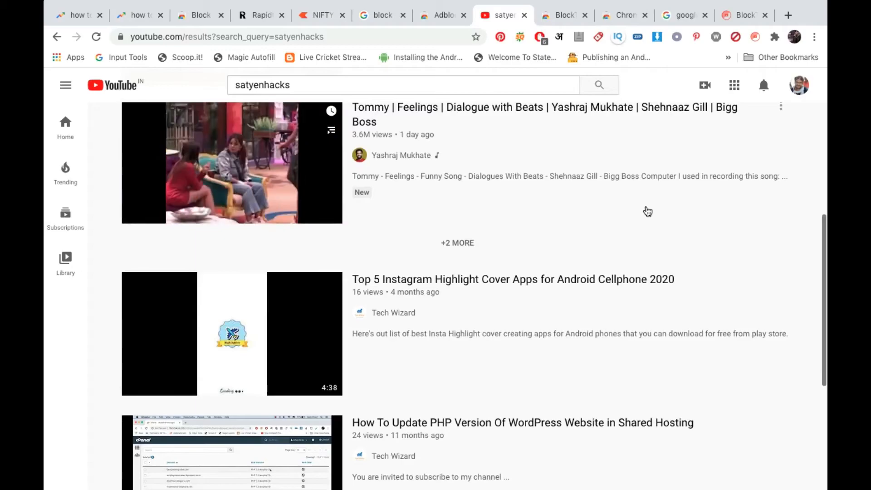
scroll(down, 3)
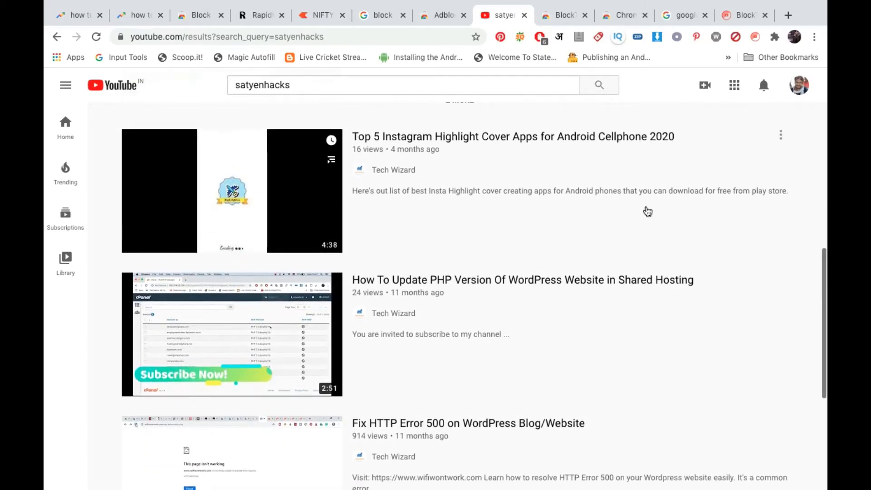
mouse_move(430, 171)
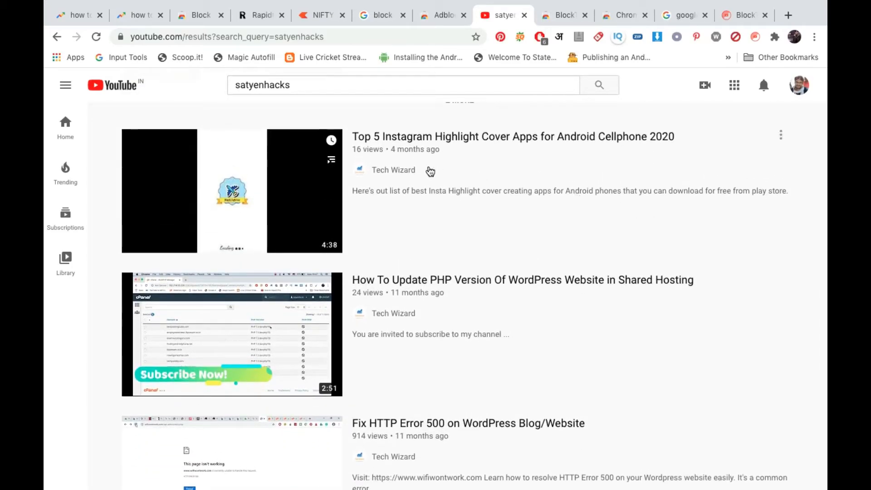
mouse_move(583, 250)
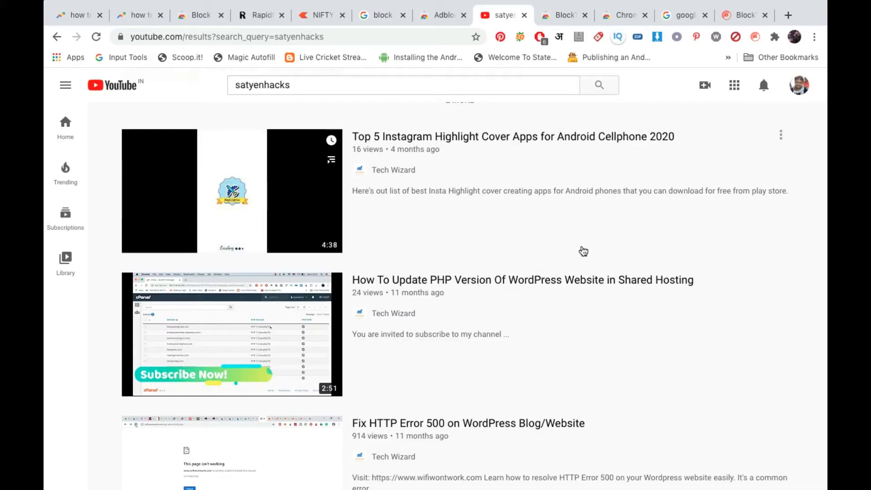
mouse_move(717, 301)
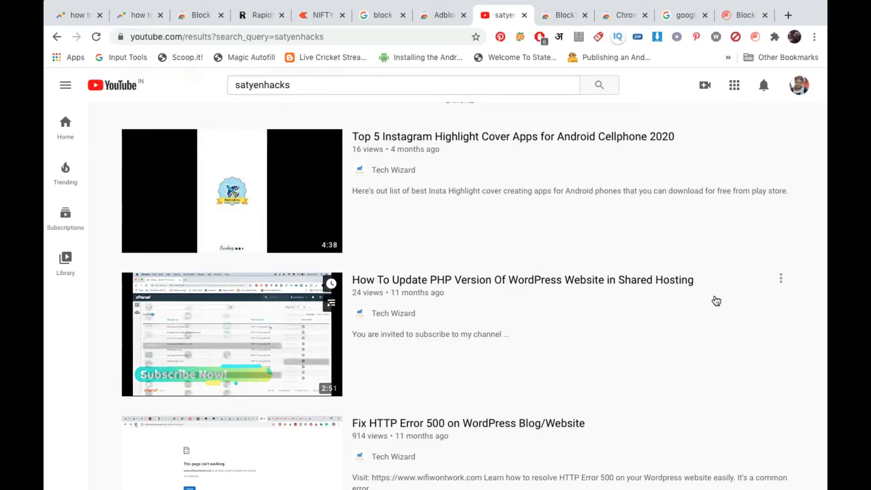
scroll(down, 3)
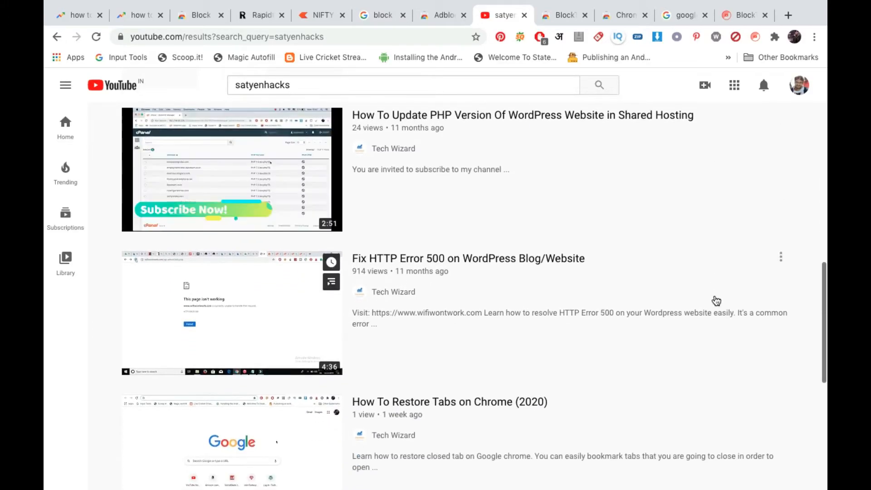
scroll(down, 3)
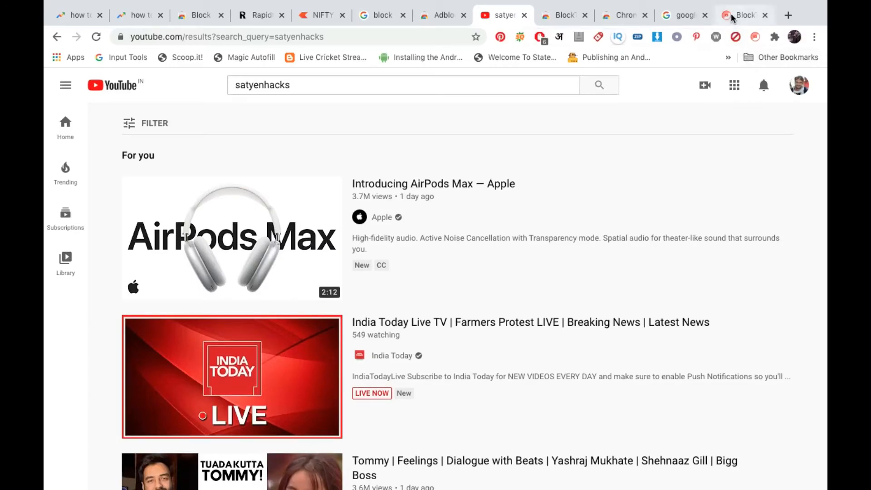
Step: Clear the satyenhacks Channel name filter in BlockTube and confirm its videos reappear on YouTube
click(742, 16)
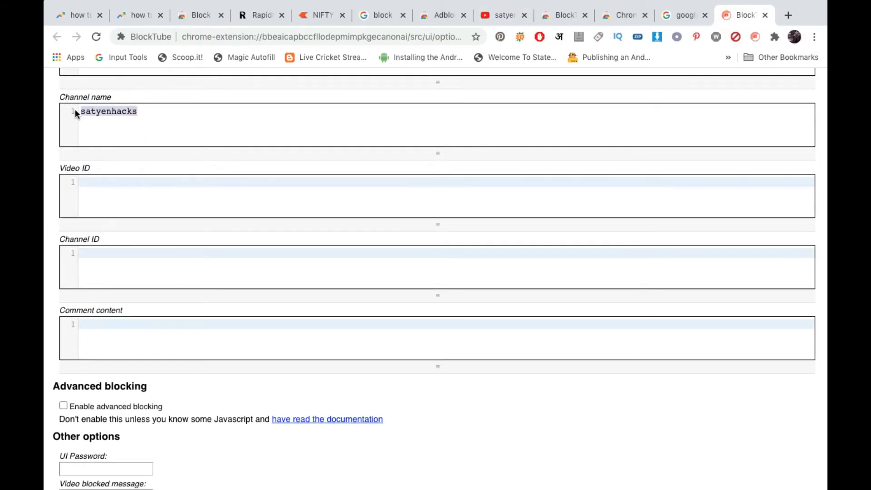
scroll(down, 3)
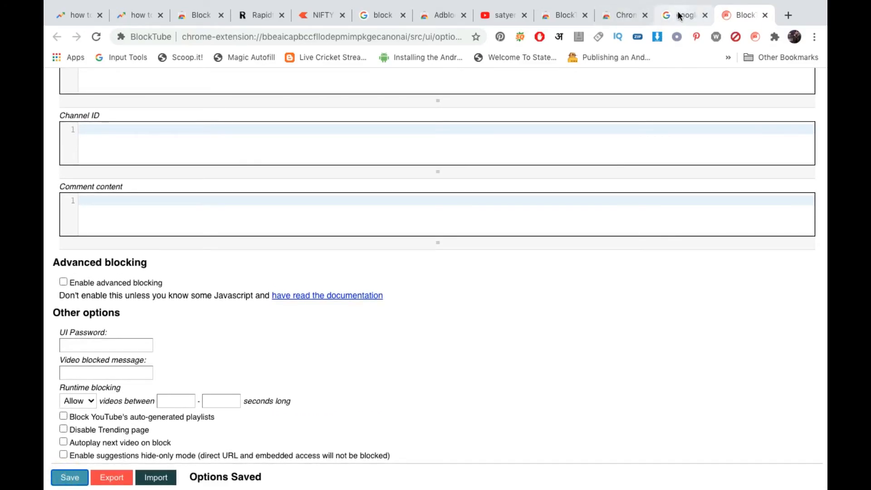
click(502, 15)
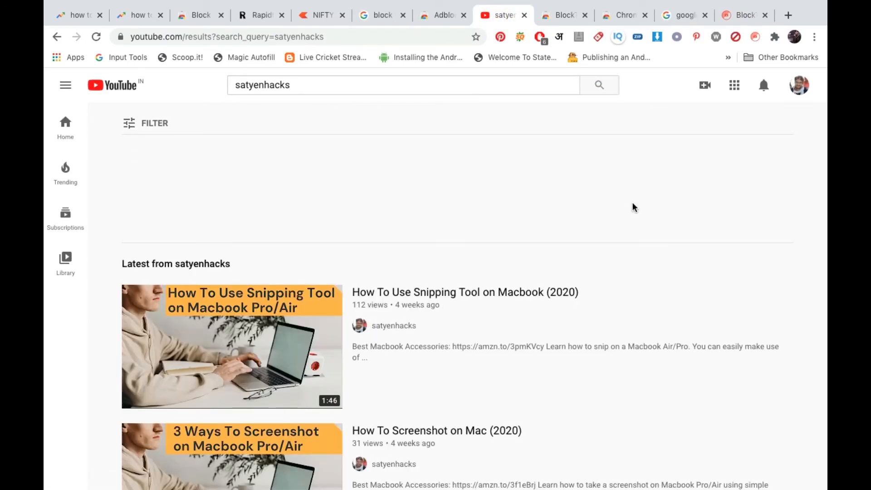
mouse_move(668, 235)
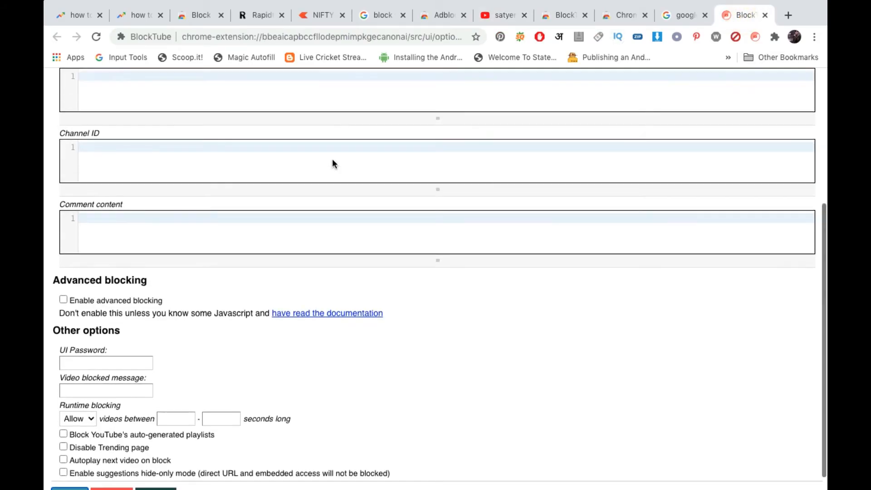
scroll(up, 3)
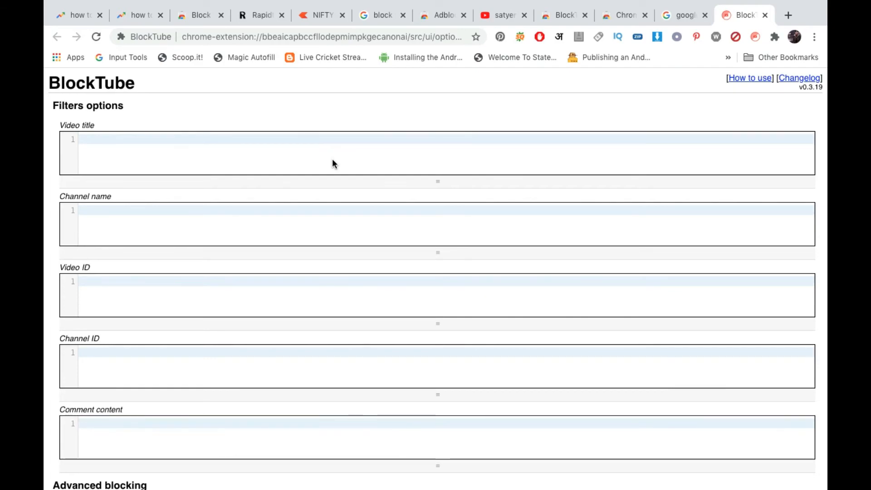
mouse_move(264, 167)
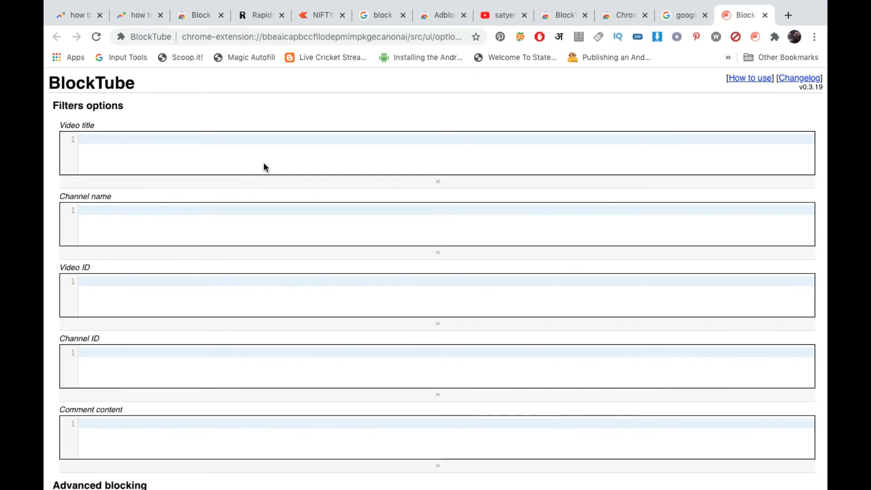